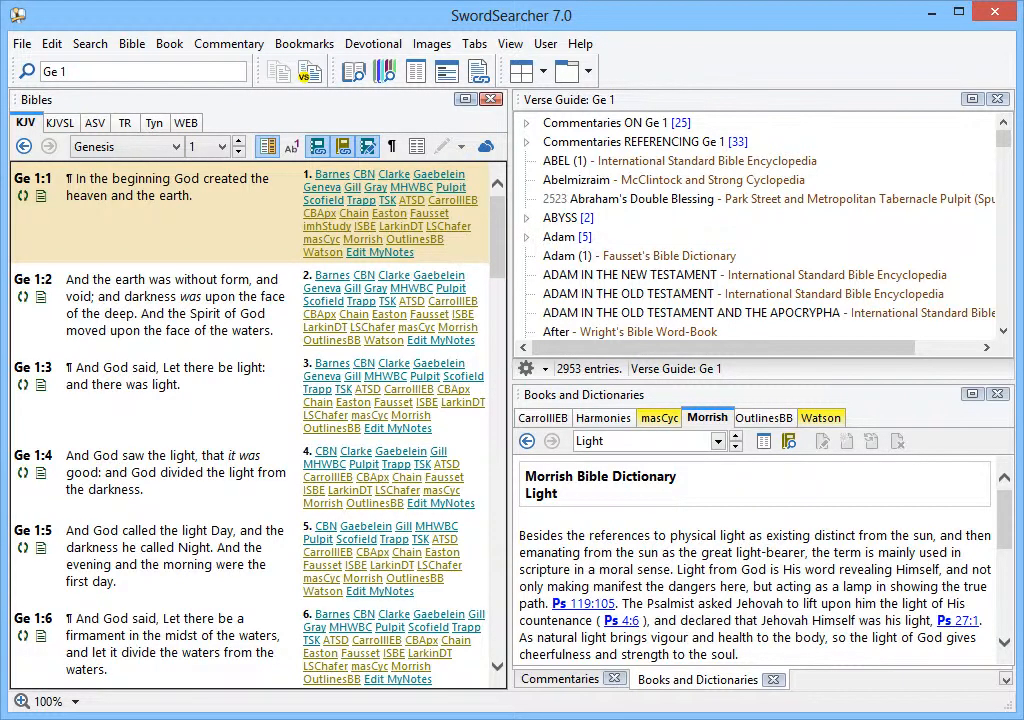
- Quick-search 'pulpit' to open Spurgeon's Park Street Pulpit sermons at The Immutability of God
click(140, 71)
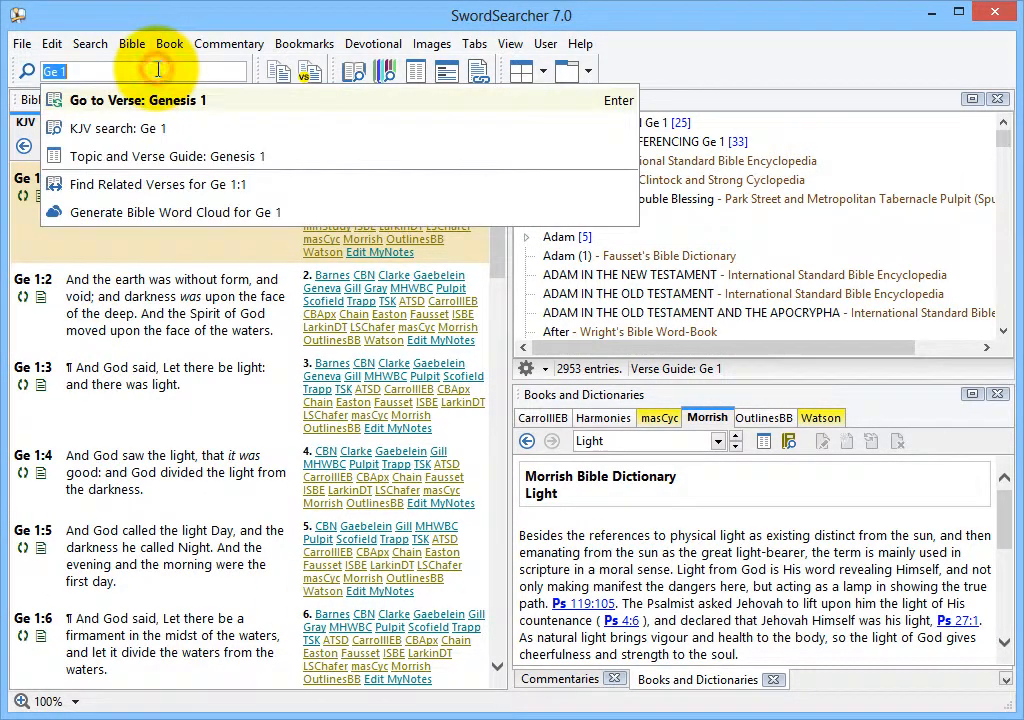
text(pulpit)
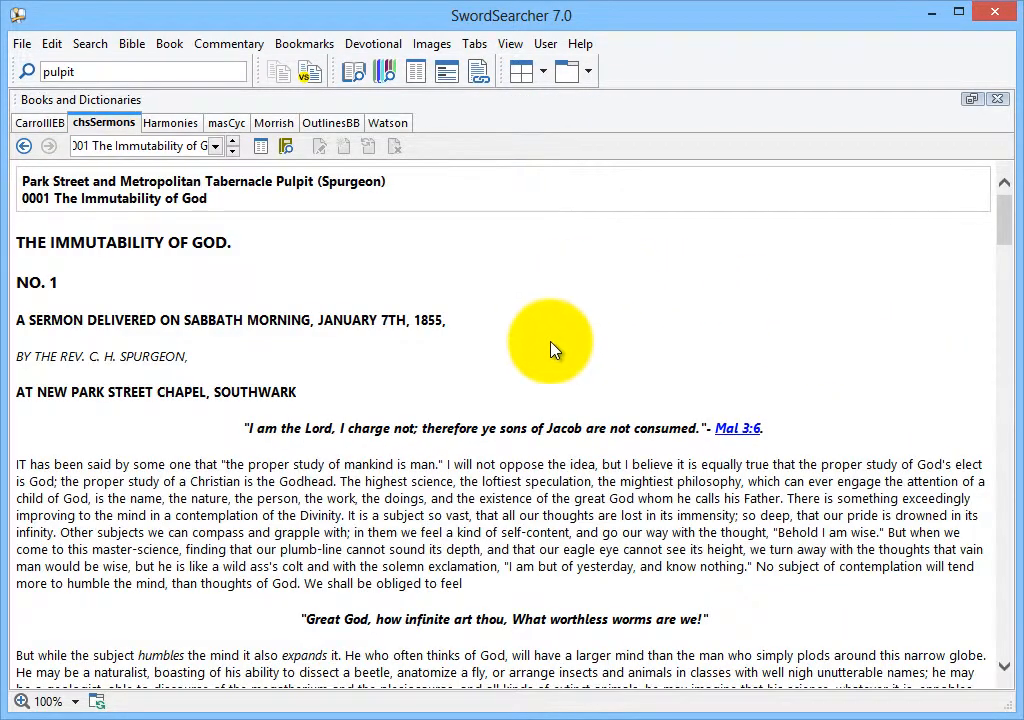
mouse_move(365, 220)
text(light)
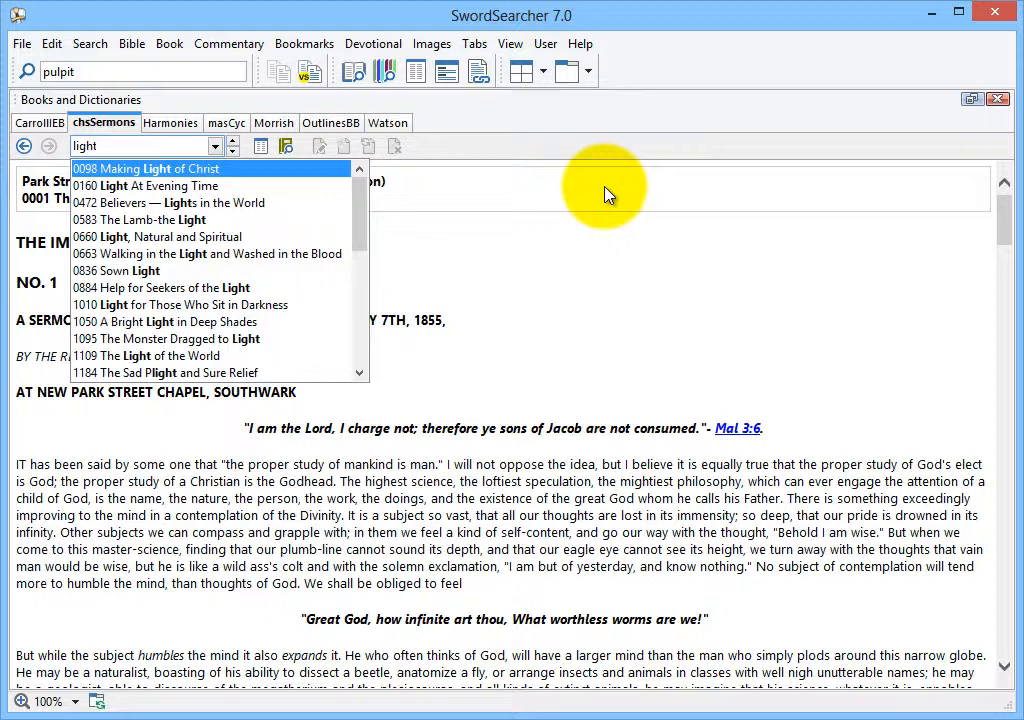
mouse_move(535, 195)
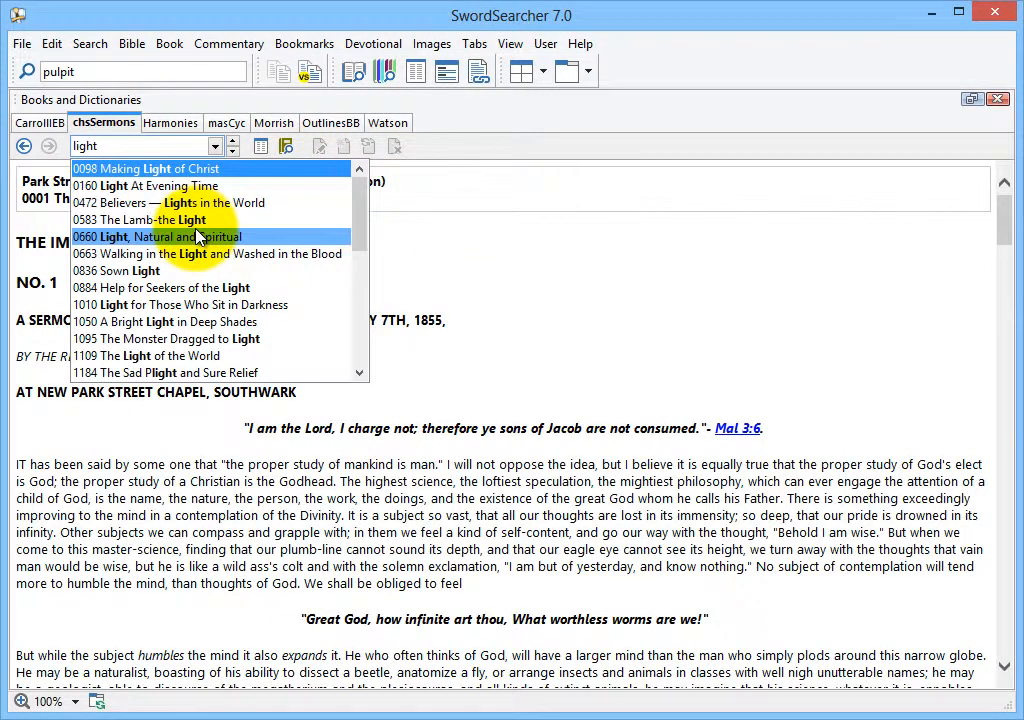
- Open sermon 0660 'Light, Natural and Spiritual' from the sermon title list
click(157, 237)
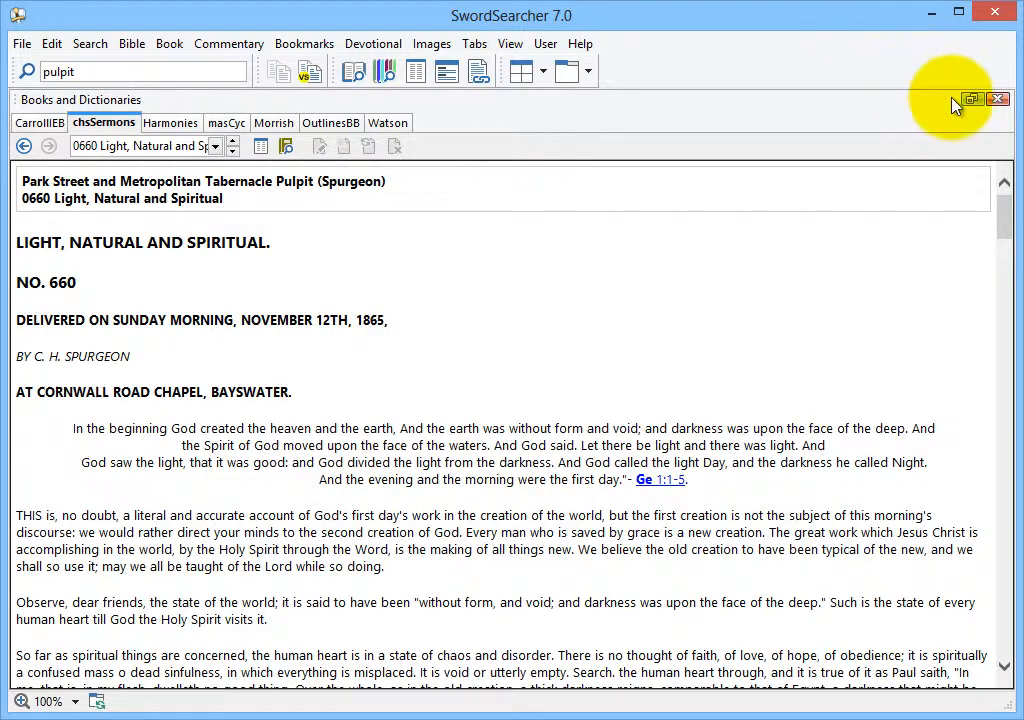
- Restore the books pane to normal layout and look up John 1 in the Bible
click(971, 99)
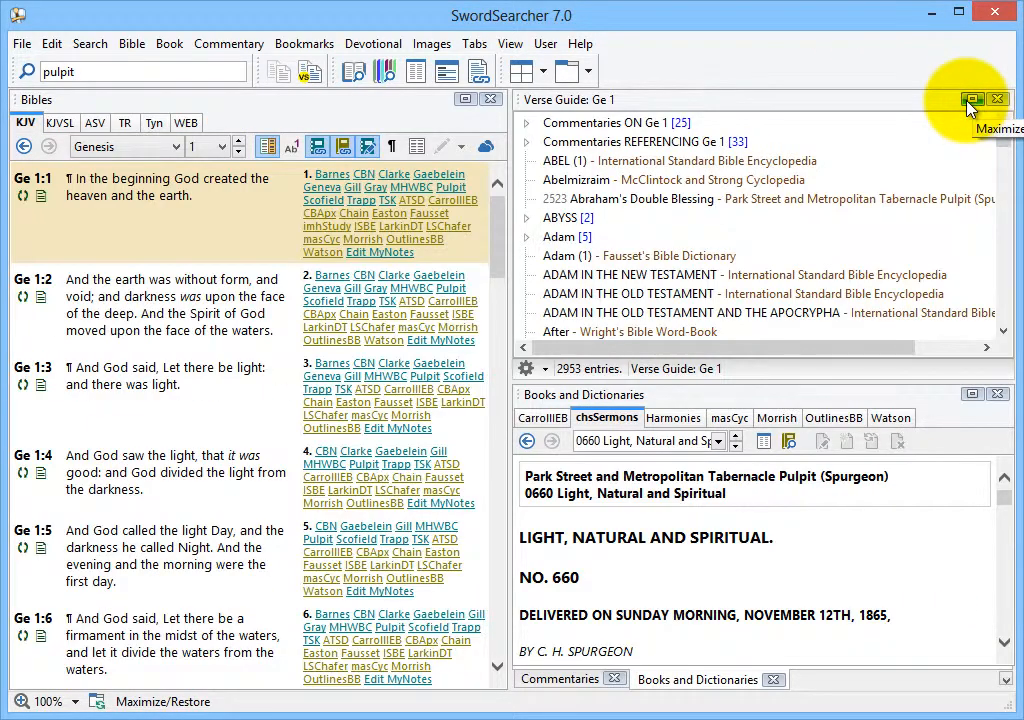
click(140, 71)
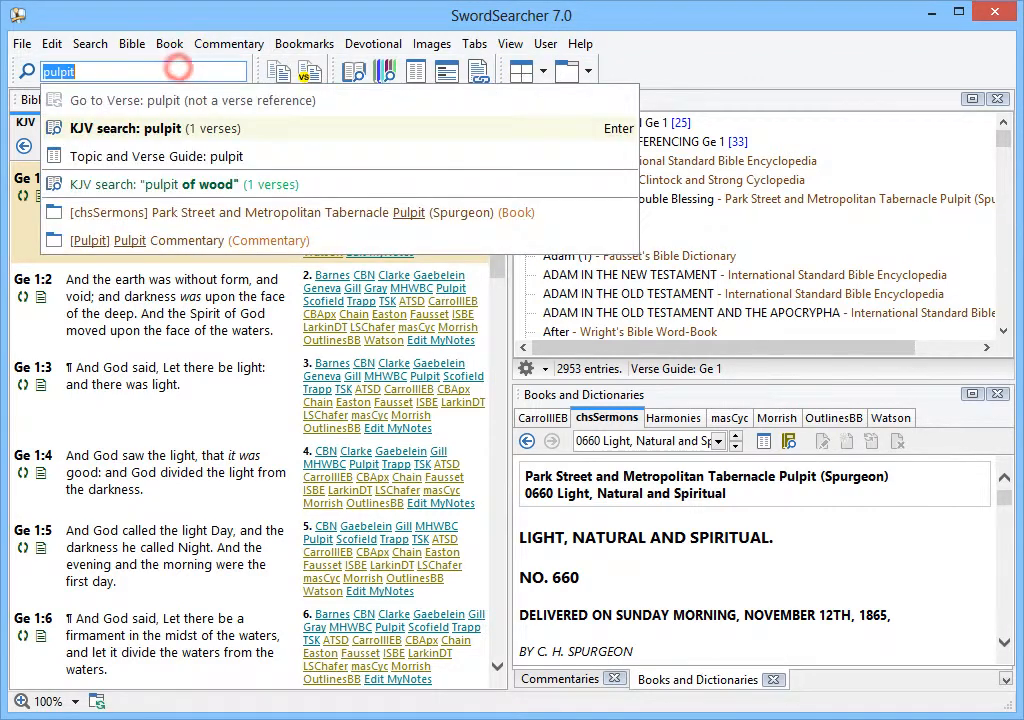
text(Joh 1)
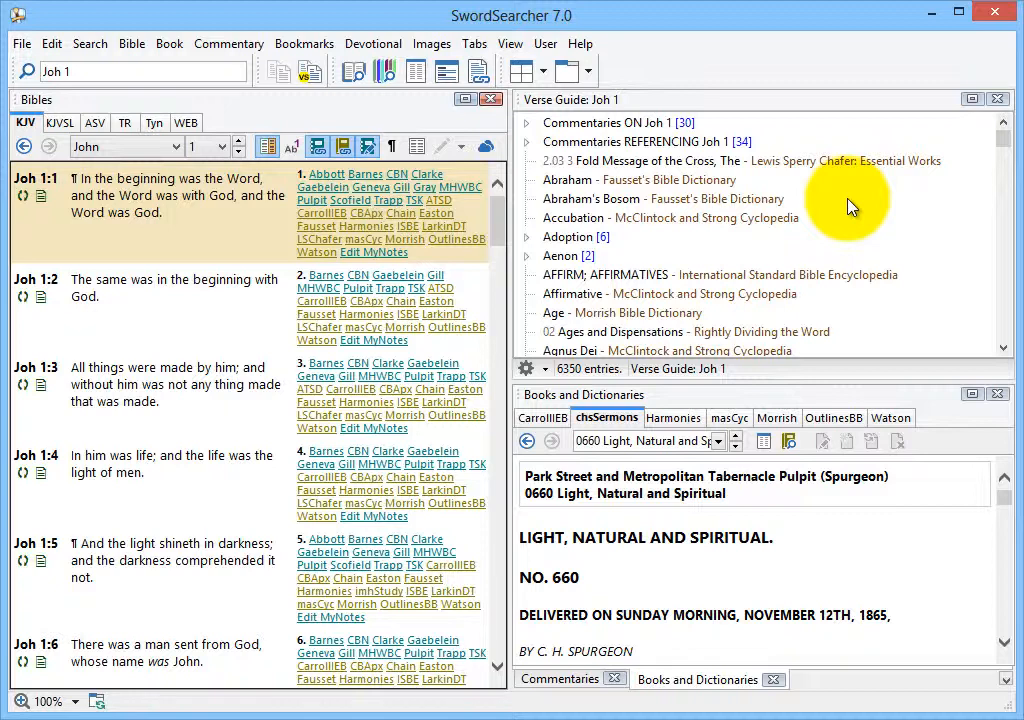
mouse_move(678, 277)
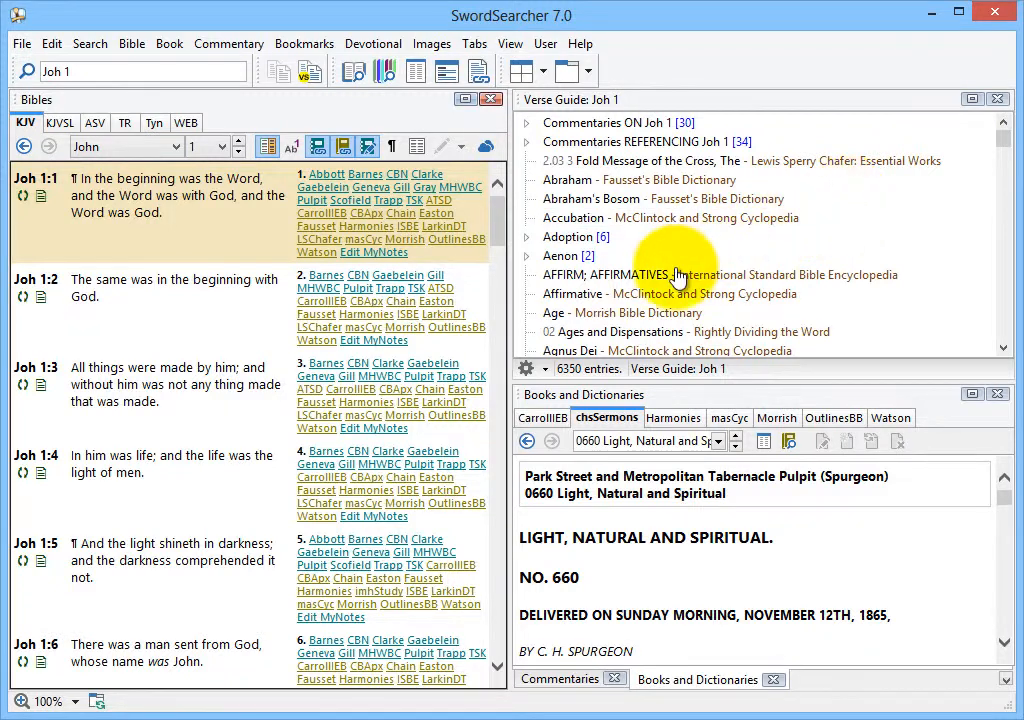
- Sort John 1's Verse Guide by book and open Spurgeon's 'The Glory of Christ — Beheld!'
click(531, 369)
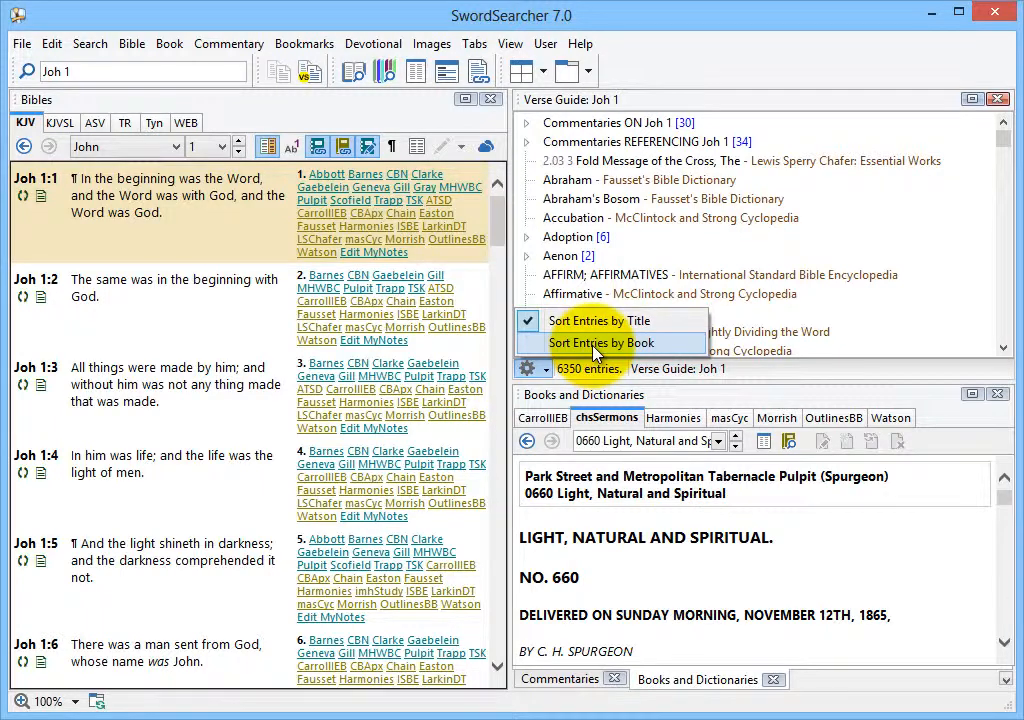
click(603, 343)
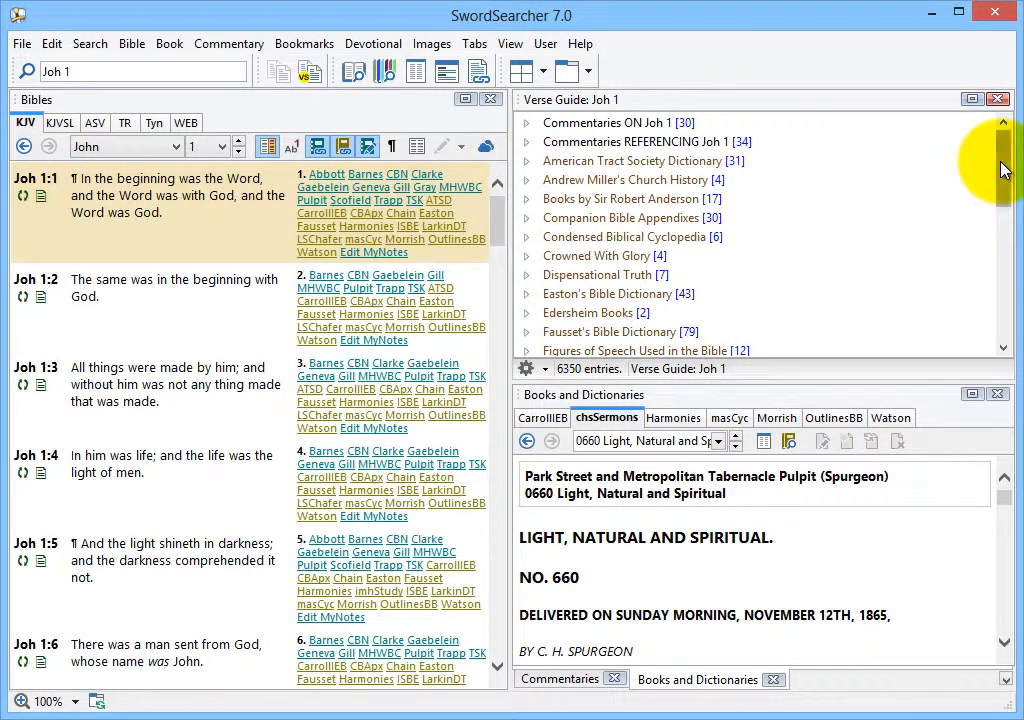
scroll(down, 3)
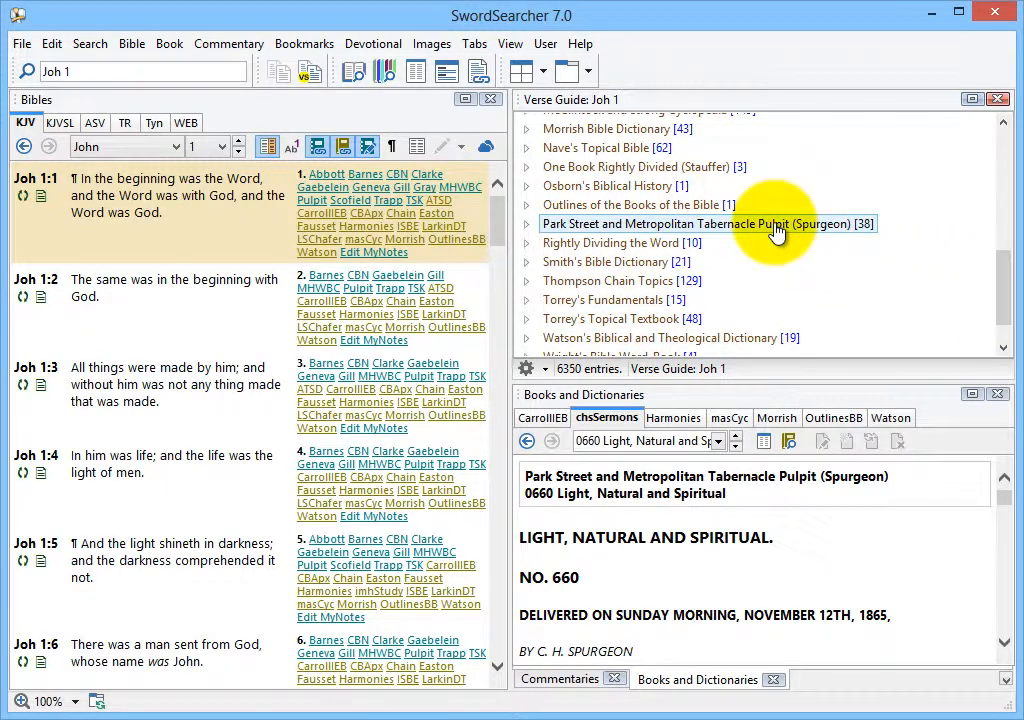
click(706, 224)
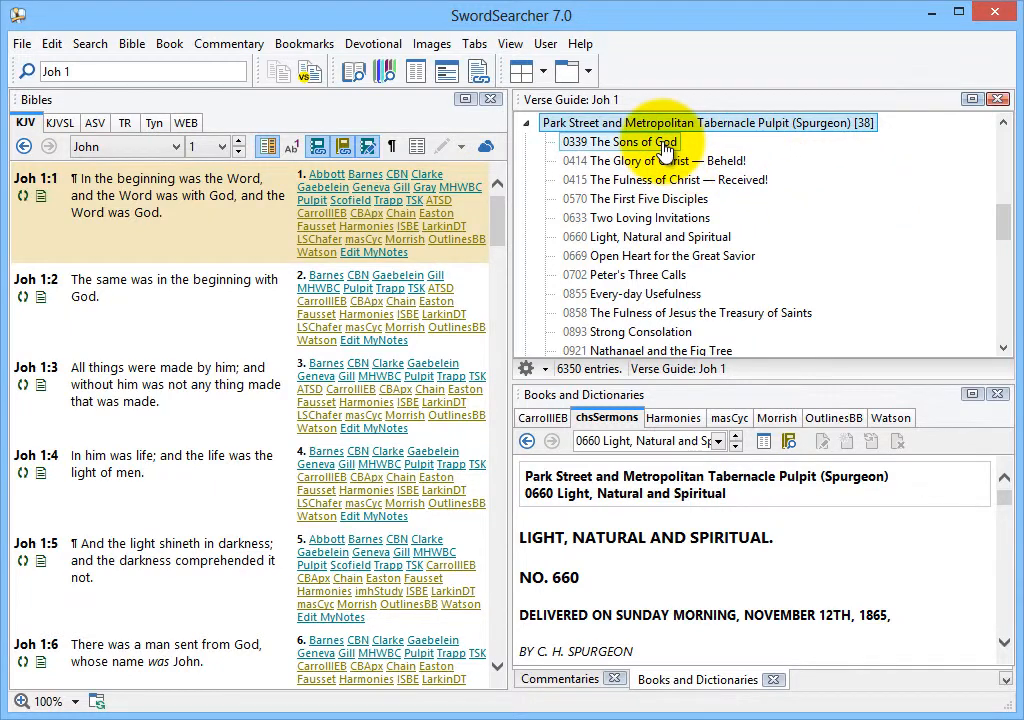
click(619, 141)
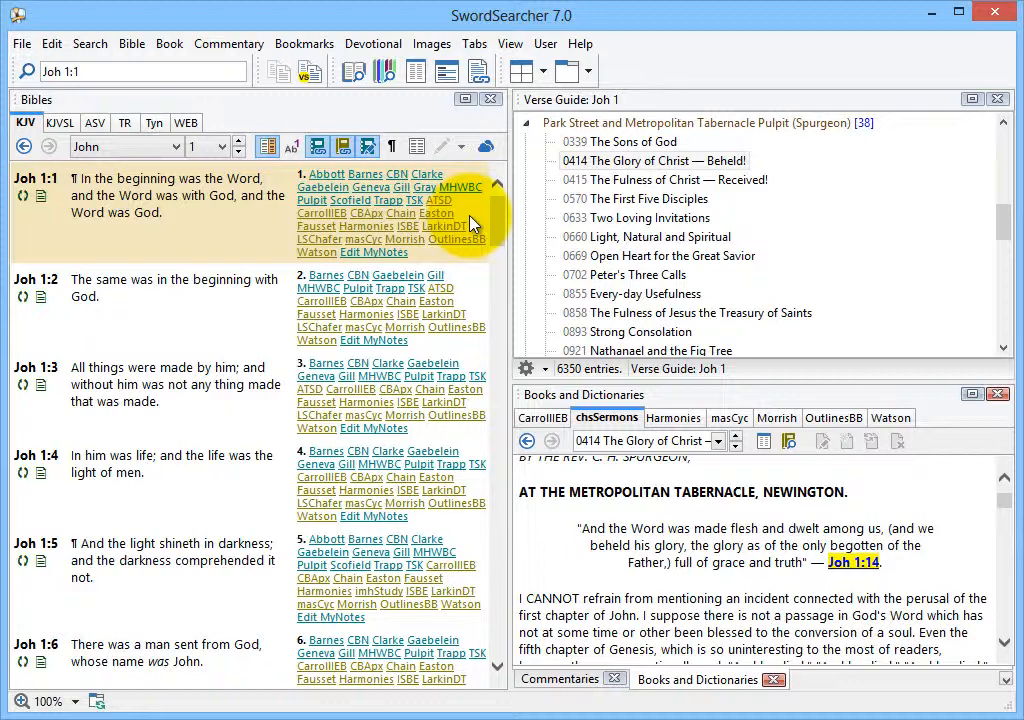
mouse_move(607, 417)
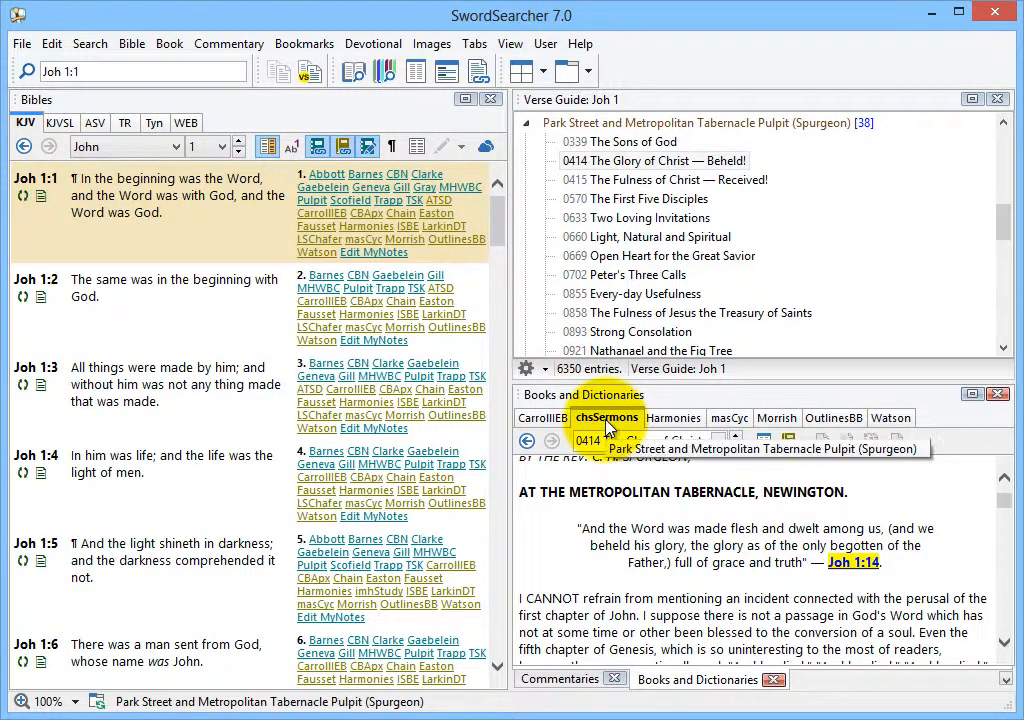
- Include chsSermons in the Bible margin and view the sermons linked at John 1:1
right_click(607, 417)
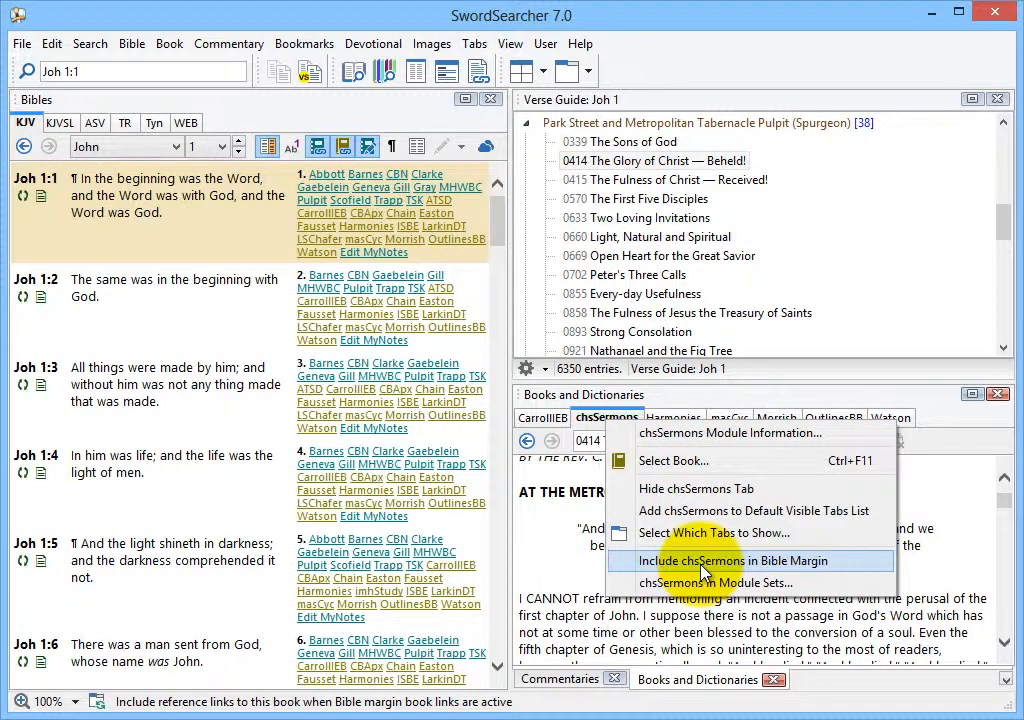
click(720, 560)
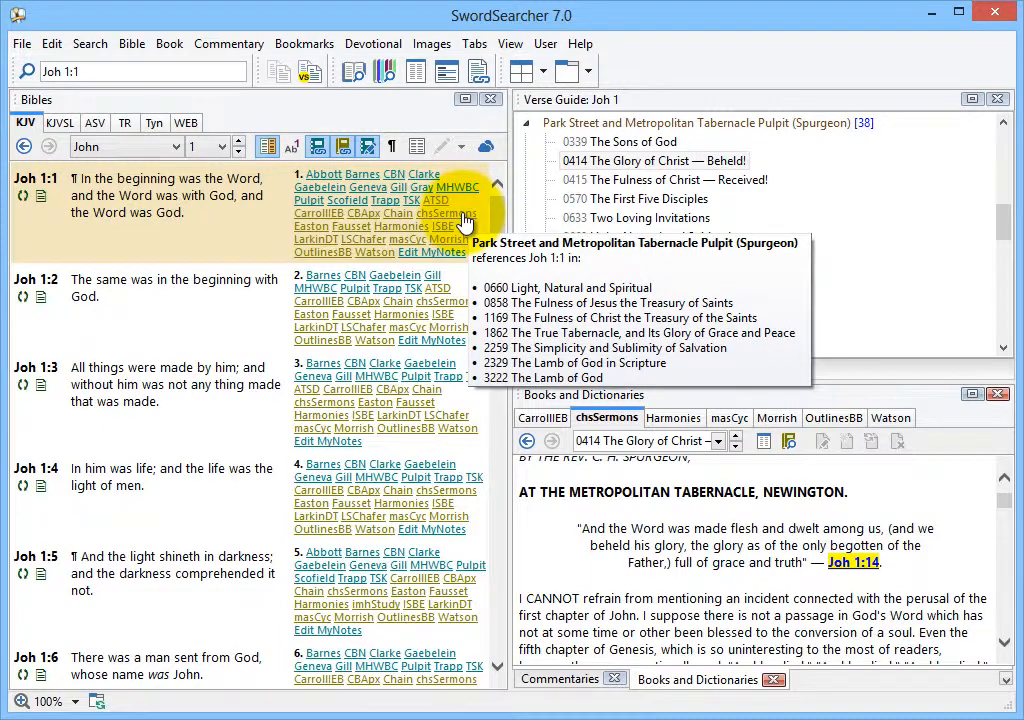
click(443, 213)
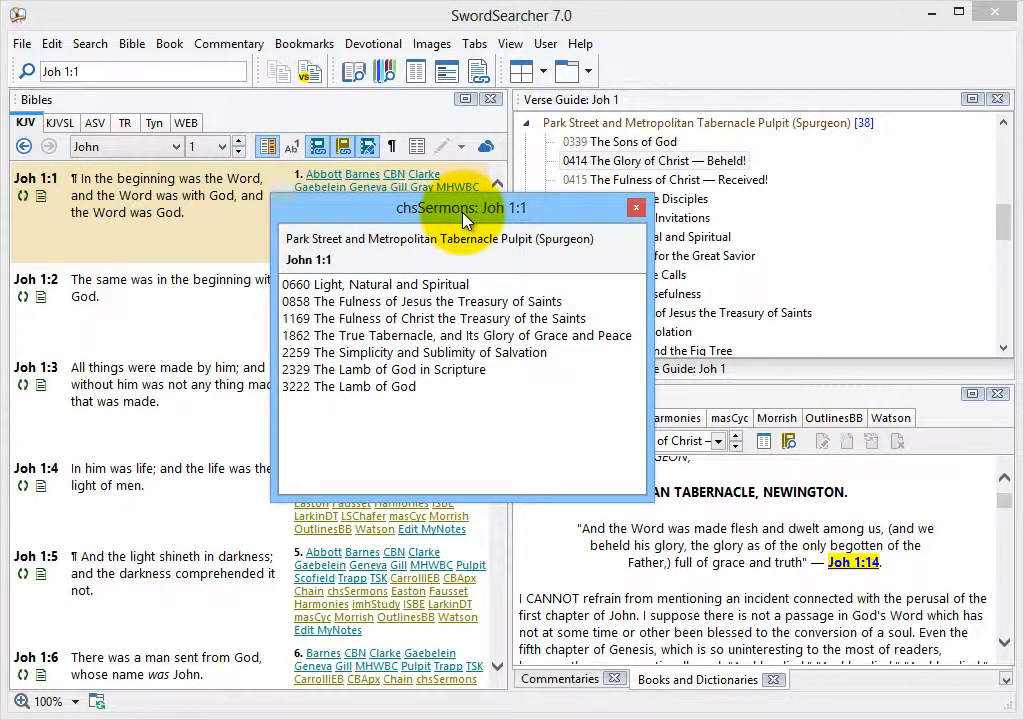
mouse_move(615, 240)
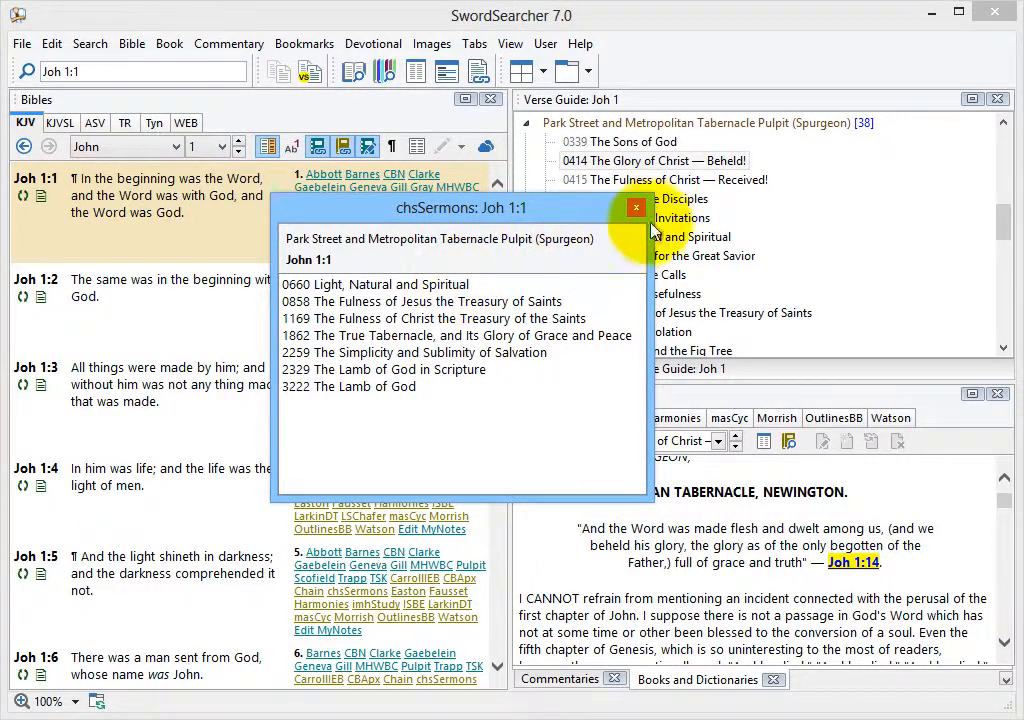
click(634, 208)
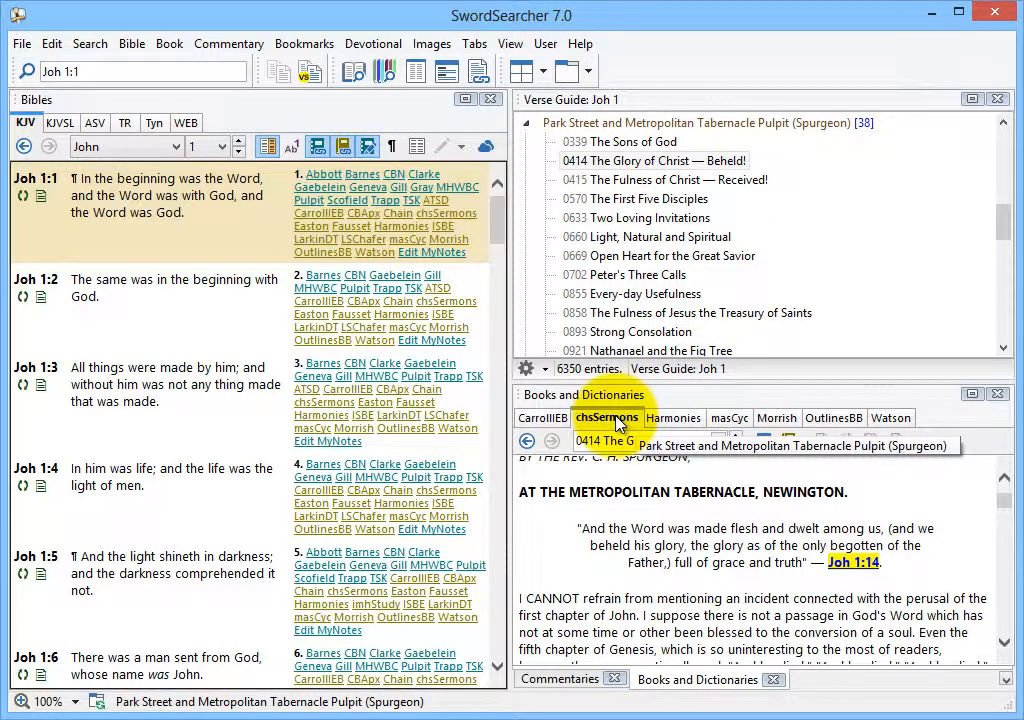
right_click(607, 417)
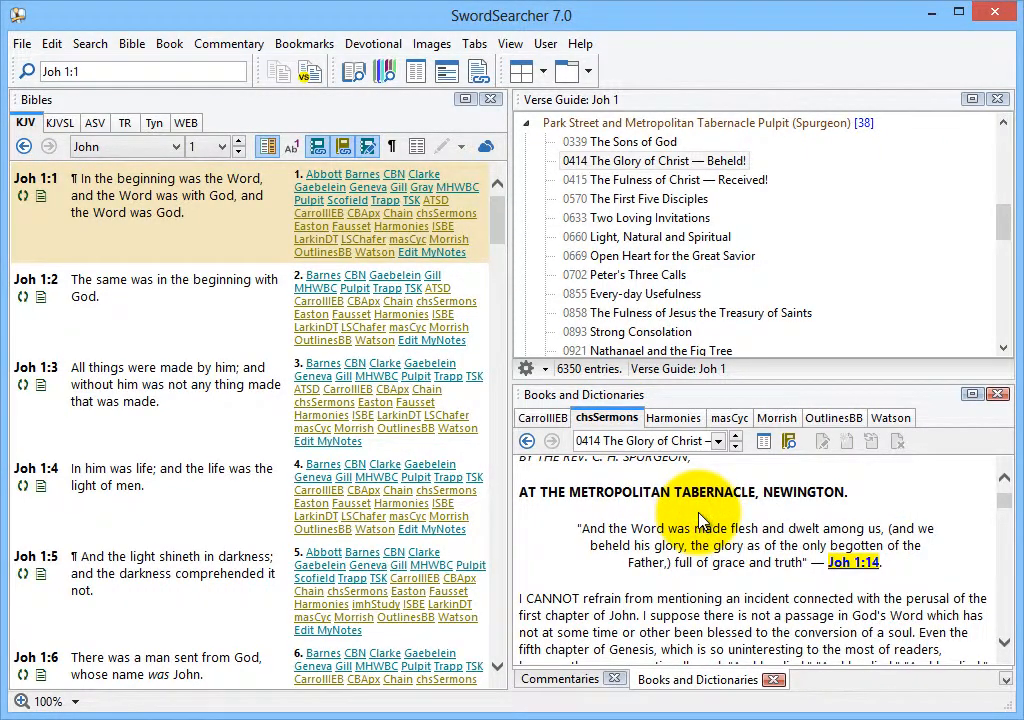
mouse_move(720, 490)
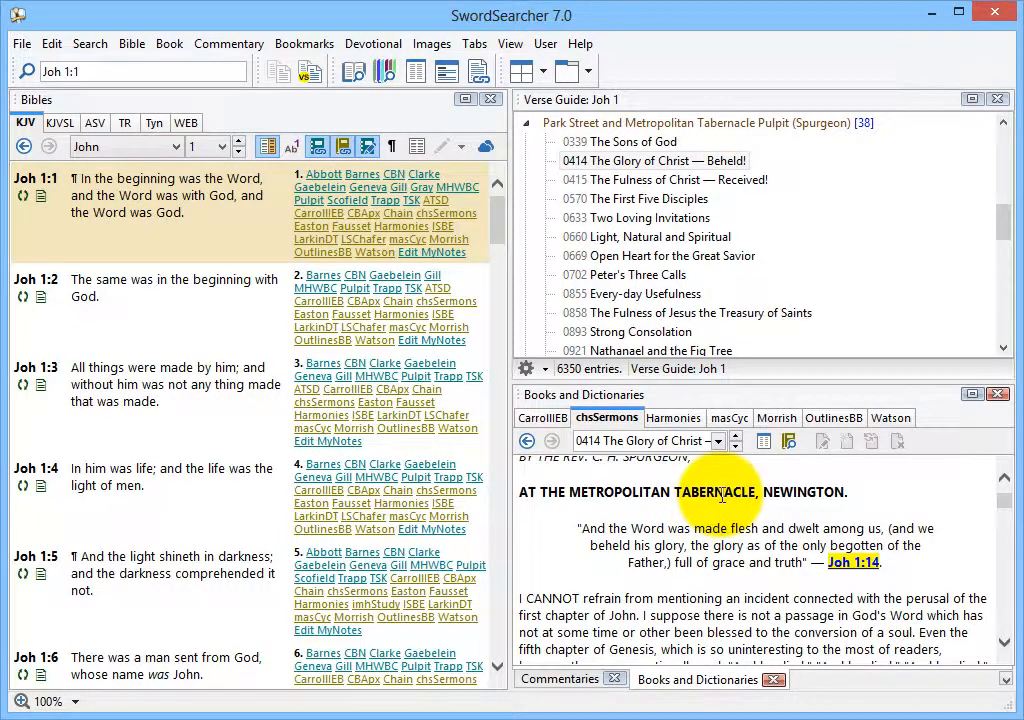
mouse_move(416, 71)
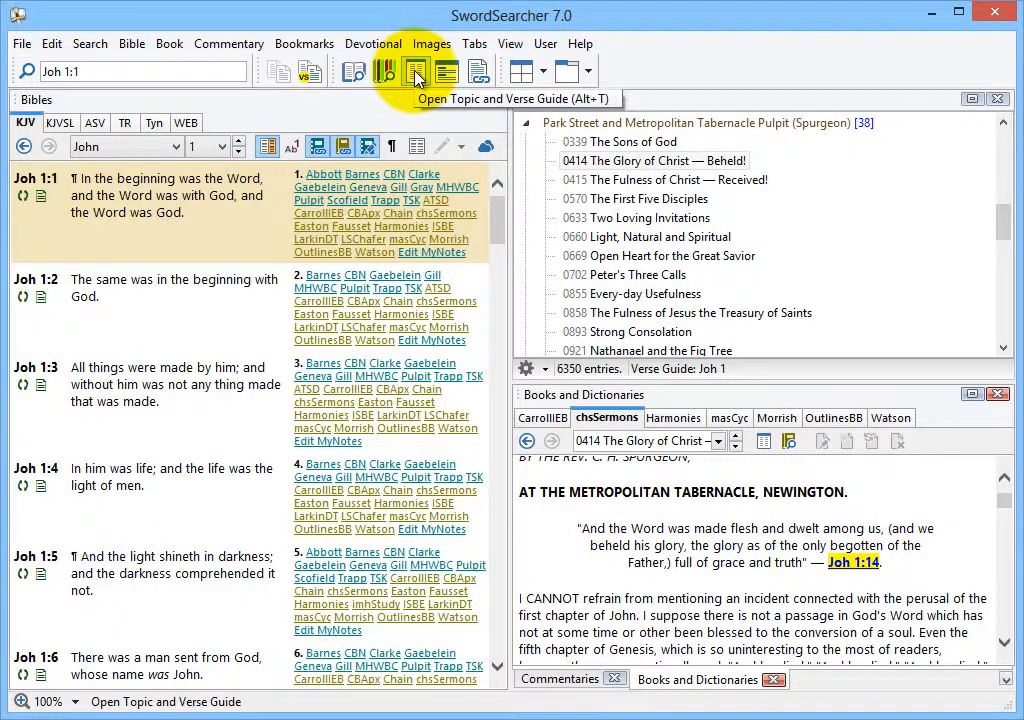
- Search 'light' in the Topic and Verse Guide and sort results by book title
click(415, 71)
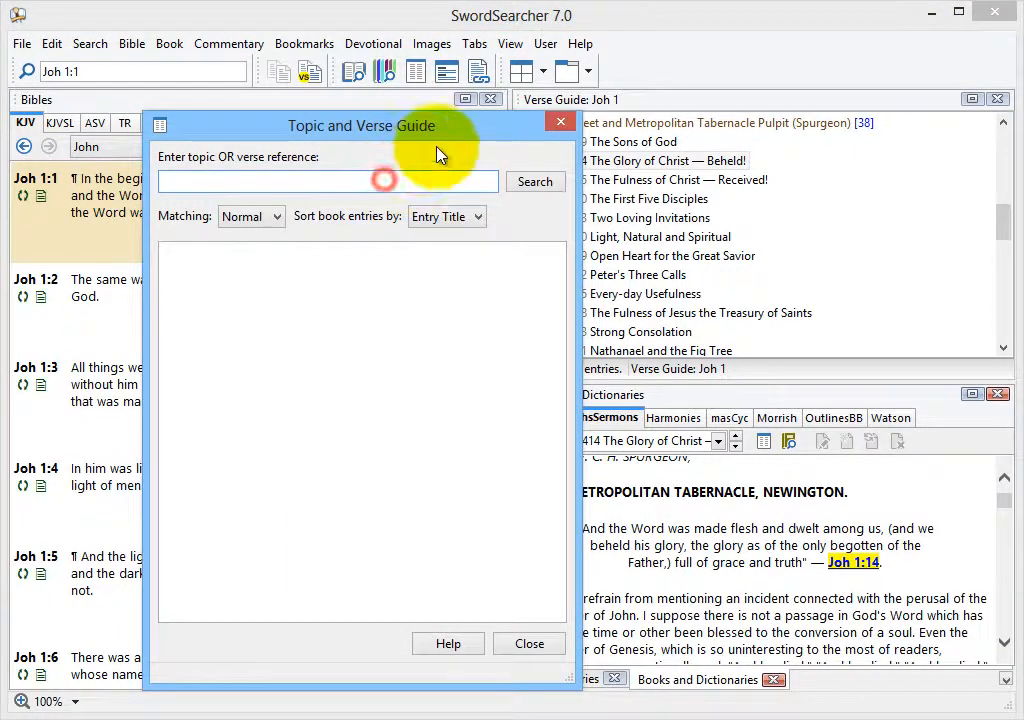
text(light)
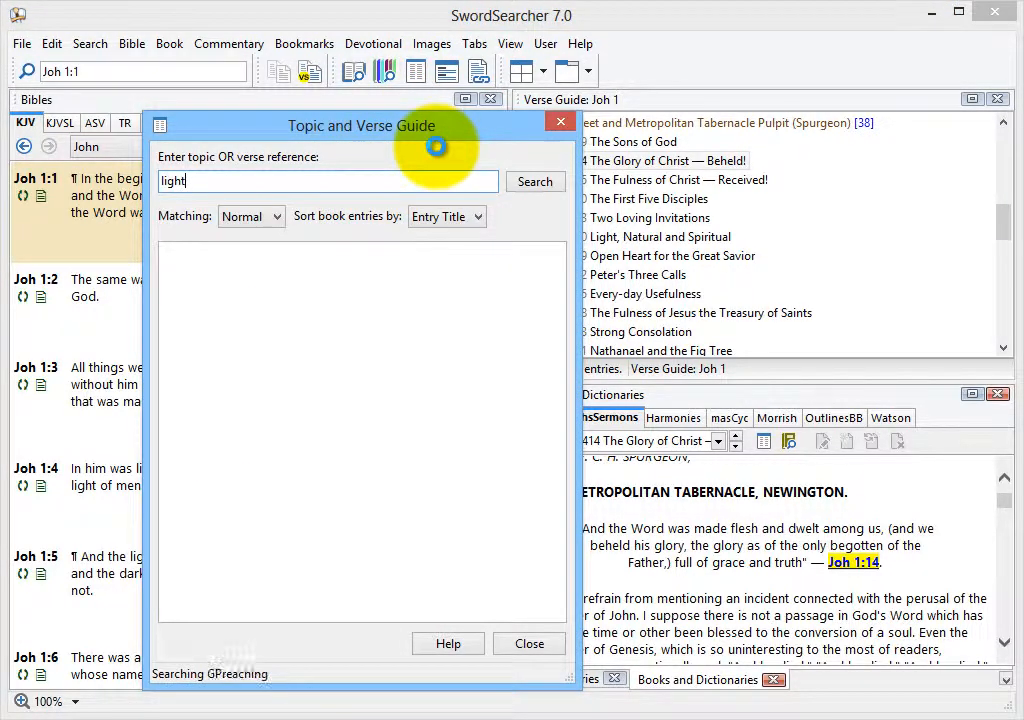
click(535, 181)
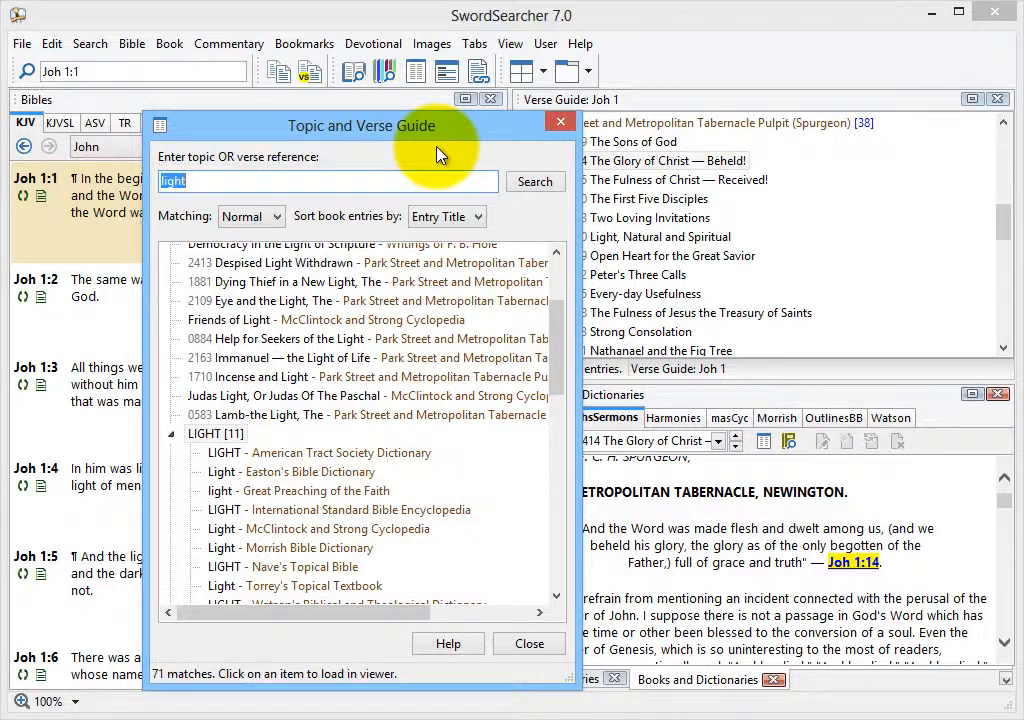
click(446, 216)
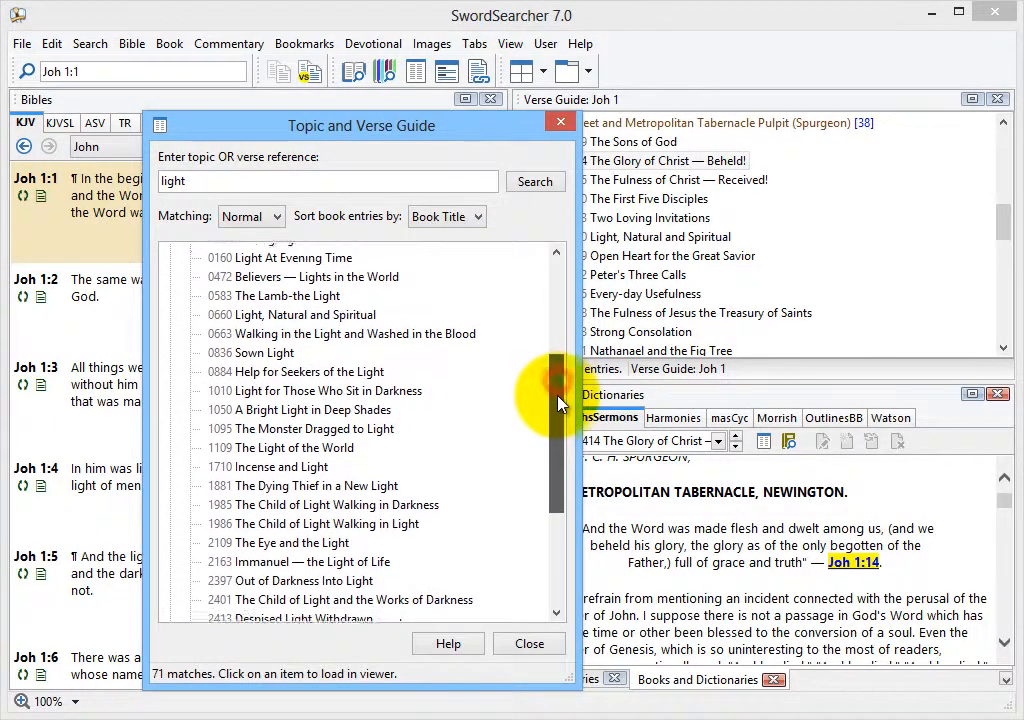
scroll(down, 3)
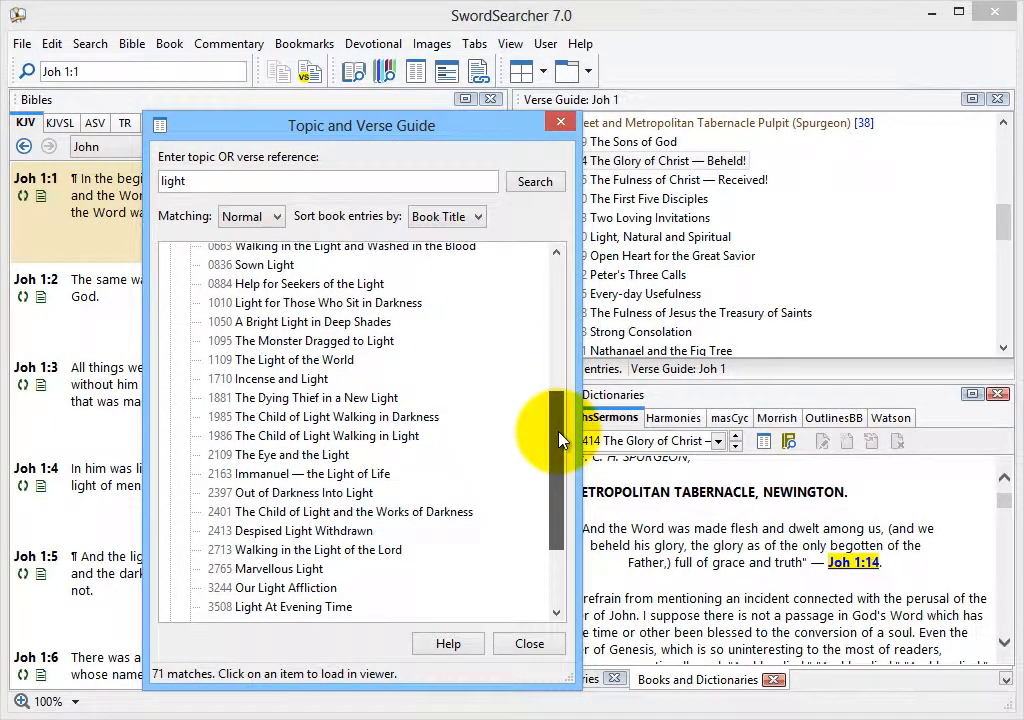
scroll(down, 3)
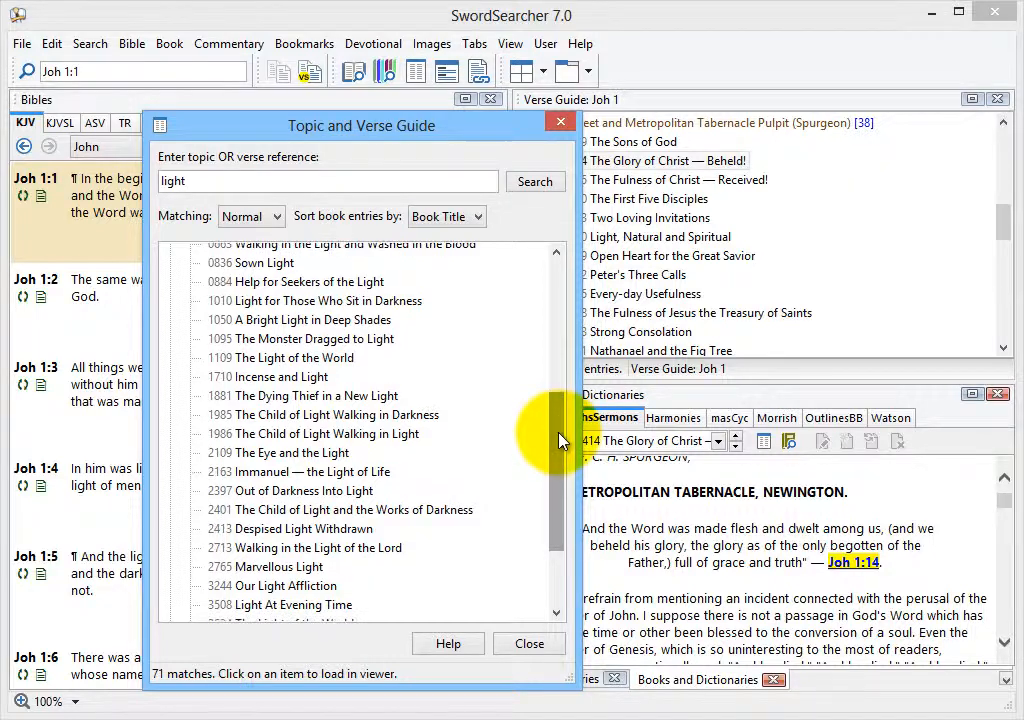